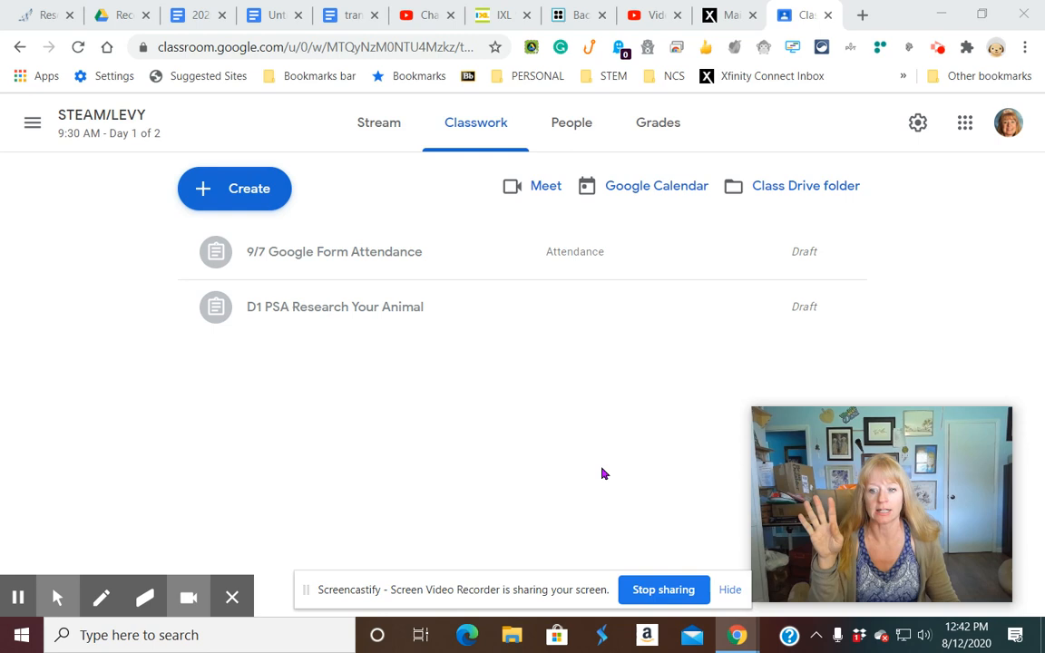
- Review the D1 PSA Research Your Animal form's diet, movement and water questions as a model
click(334, 306)
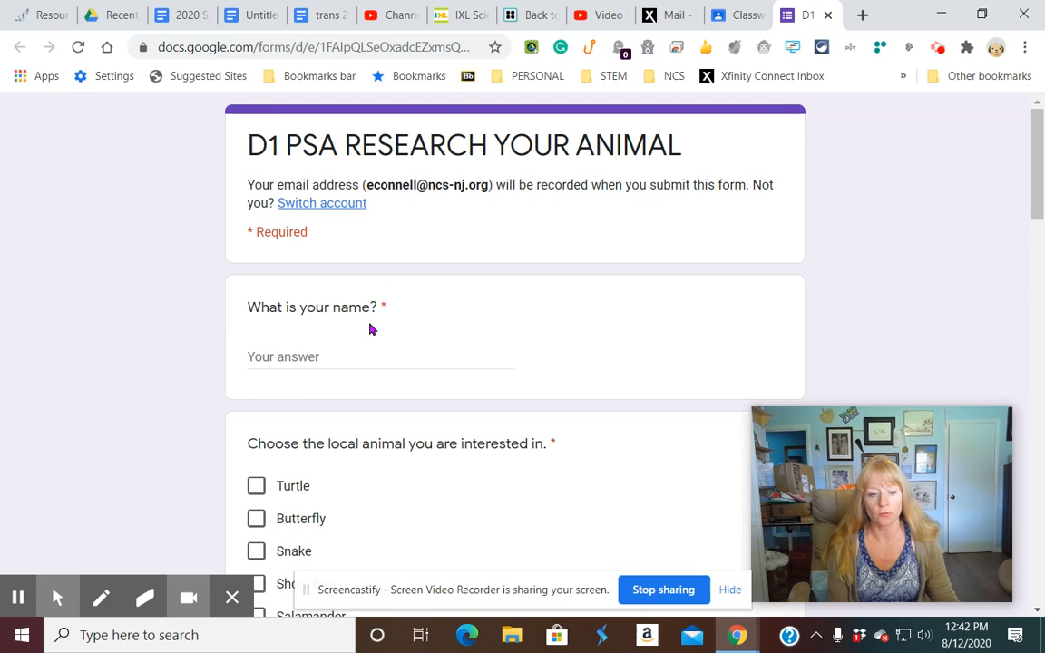
scroll(down, 3)
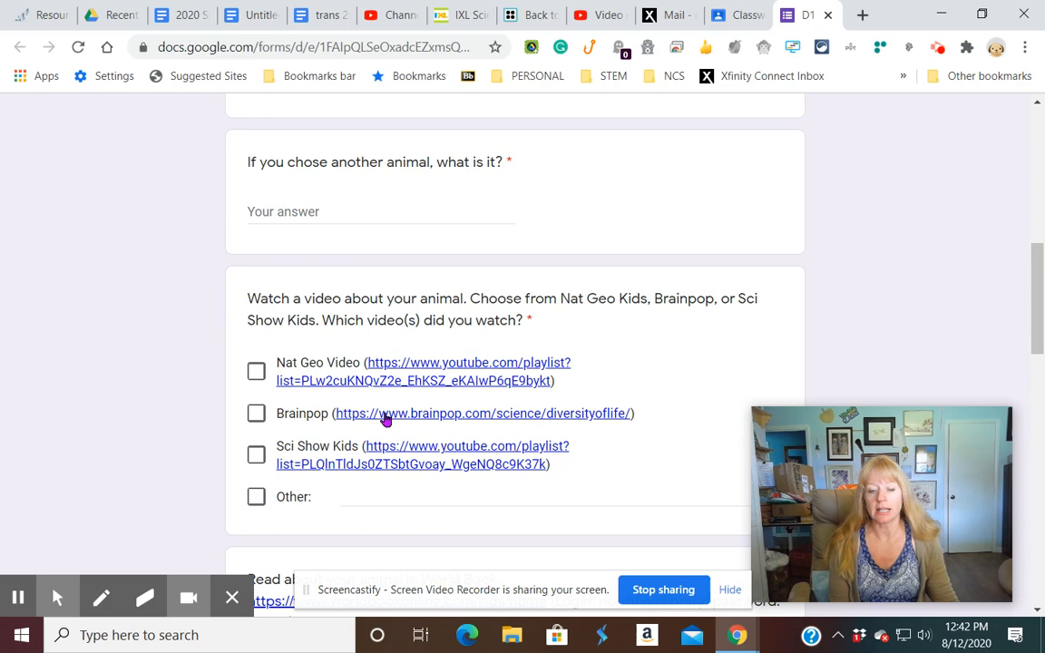
scroll(down, 3)
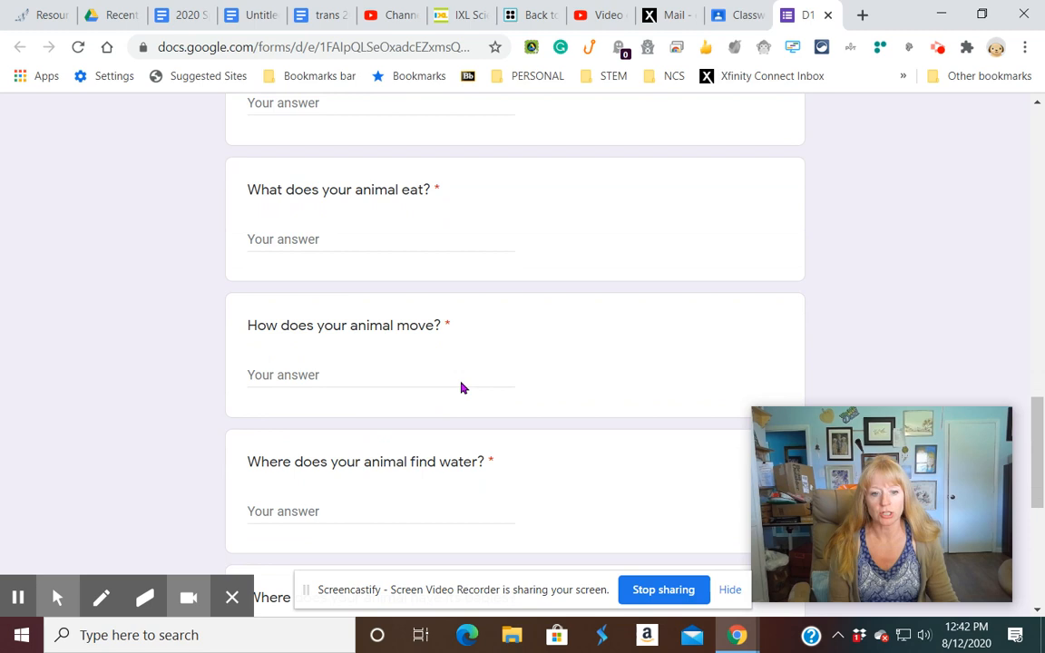
- Create an assignment titled '9/7 Attendance and Google' with instructions 'Click the link.' due Aug 17
click(738, 15)
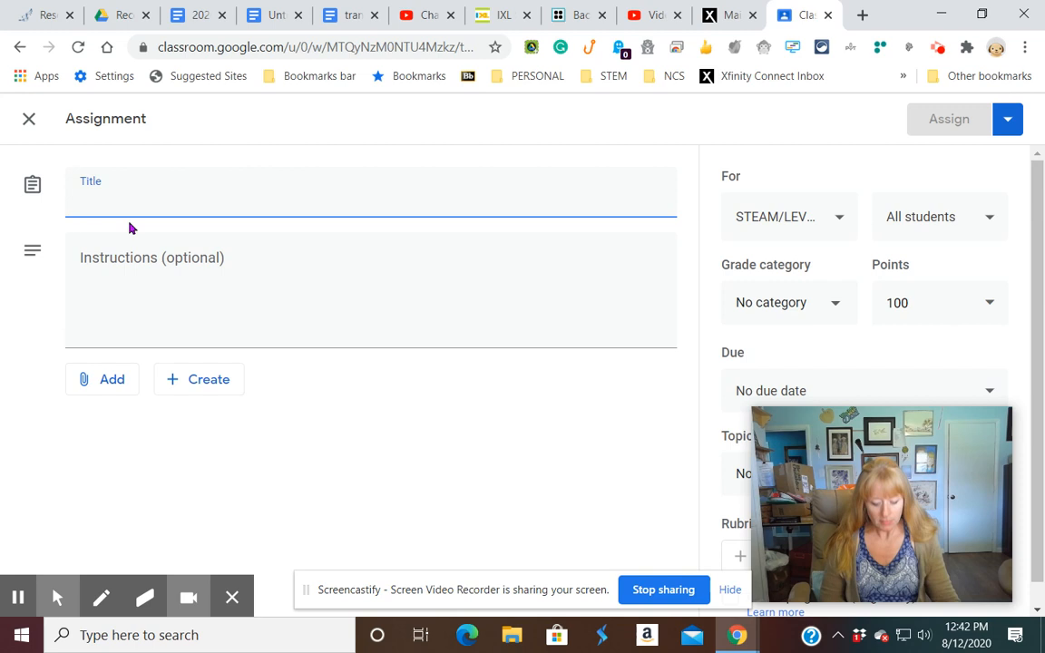
text(9/7 Attendance and Goo)
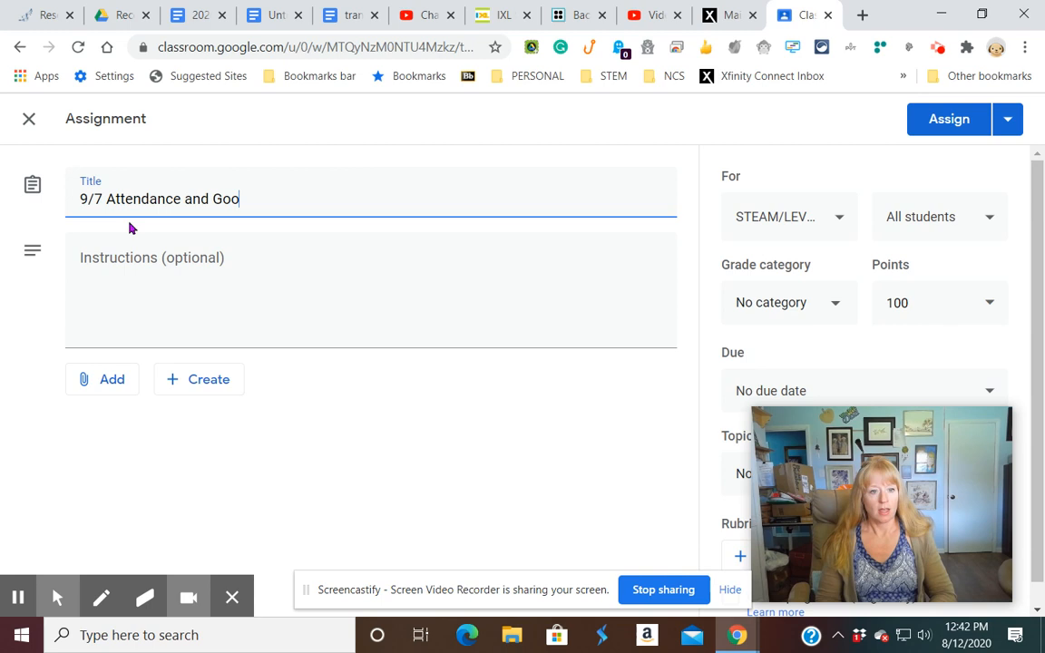
text(Click the cl)
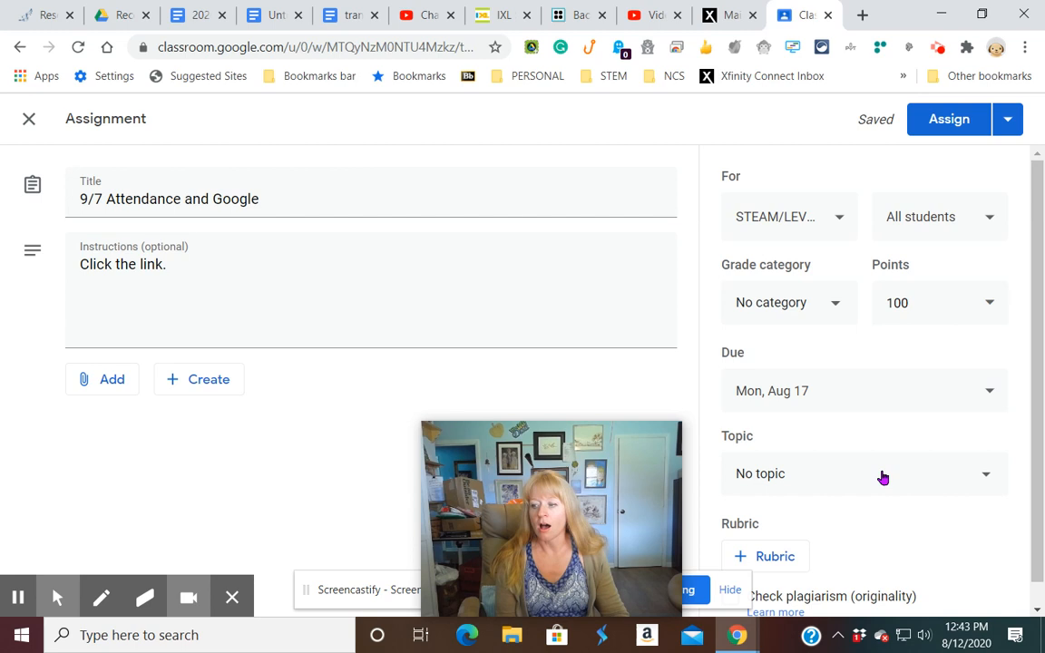
click(199, 379)
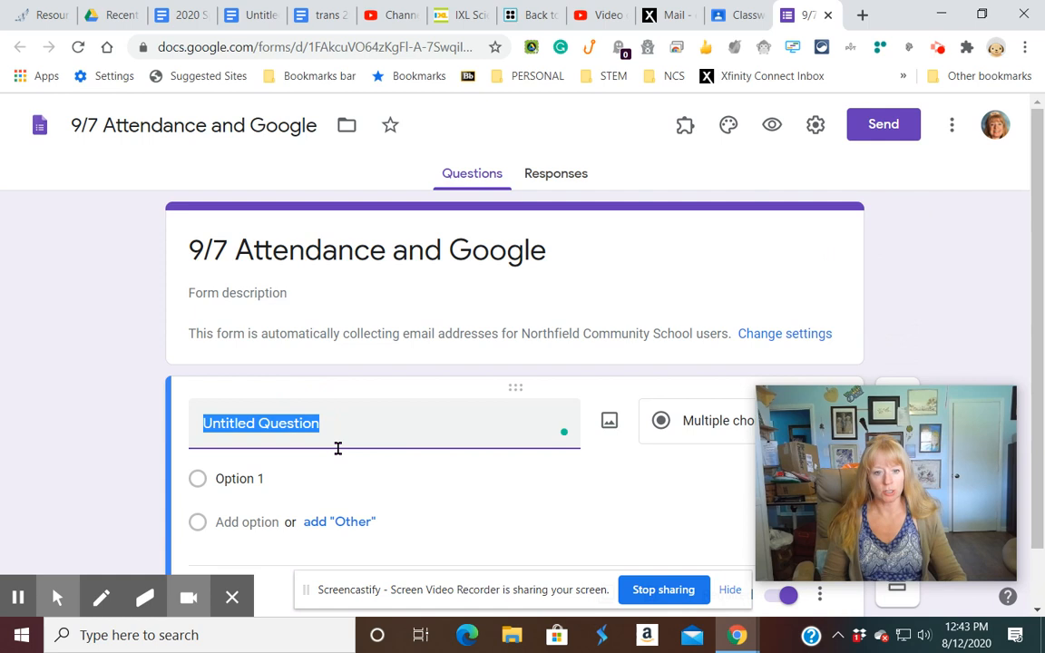
click(716, 421)
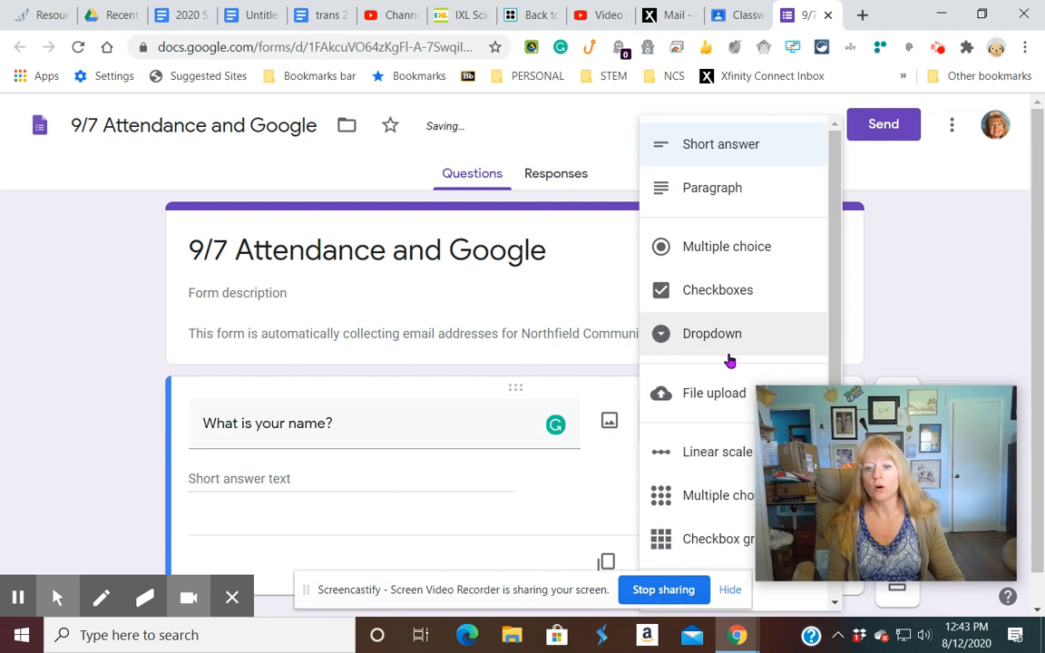
click(711, 333)
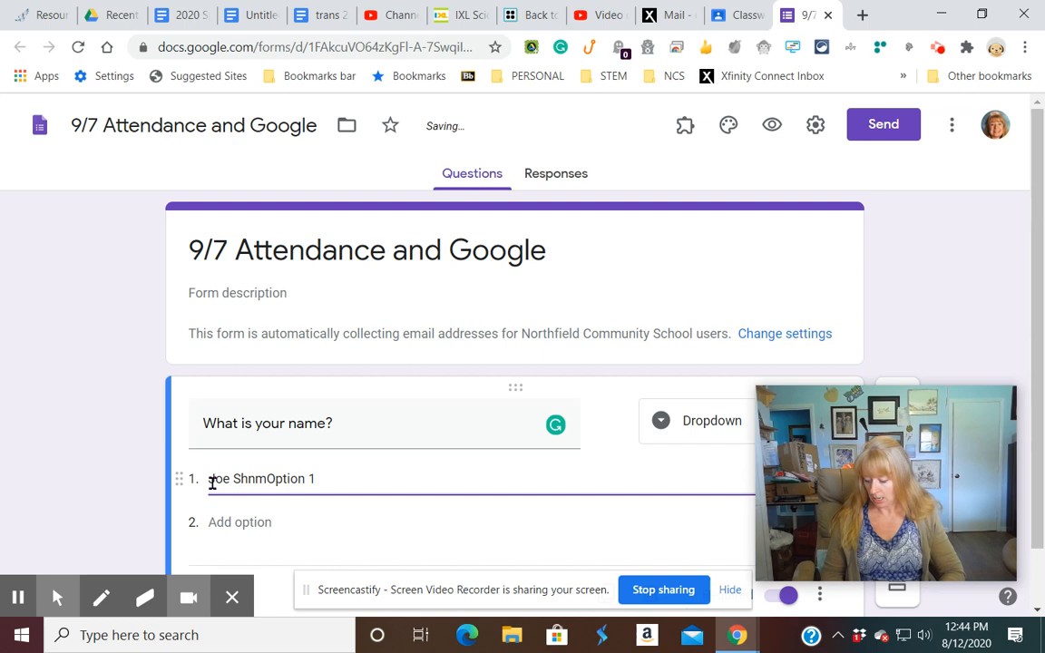
text(Ed Ash)
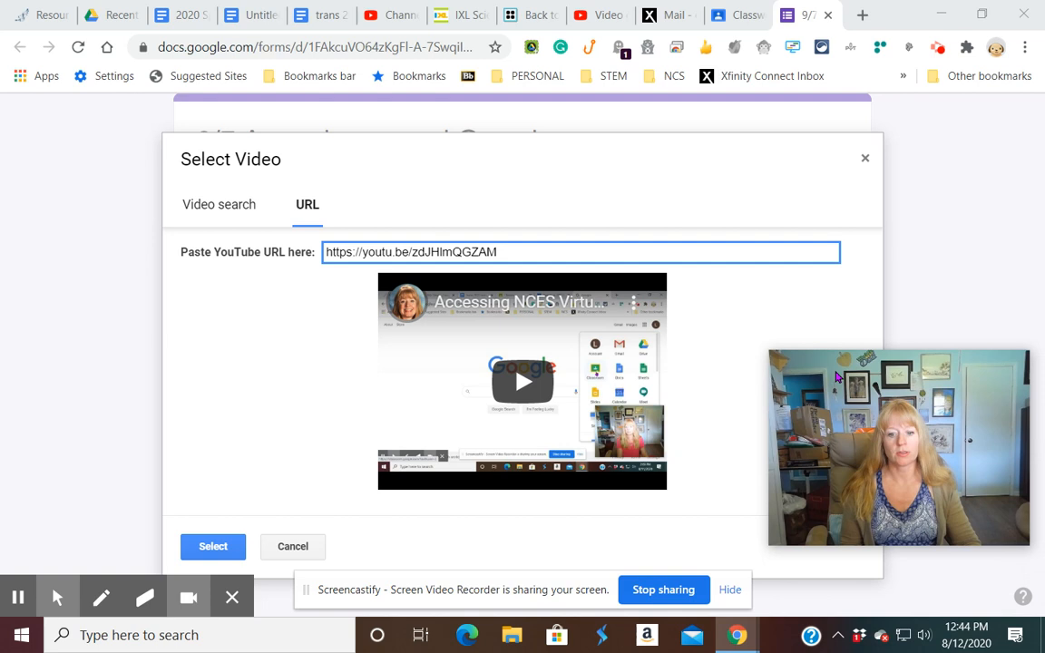
- Embed the YouTube video under the name question with the heading 'Watch Video'
click(212, 546)
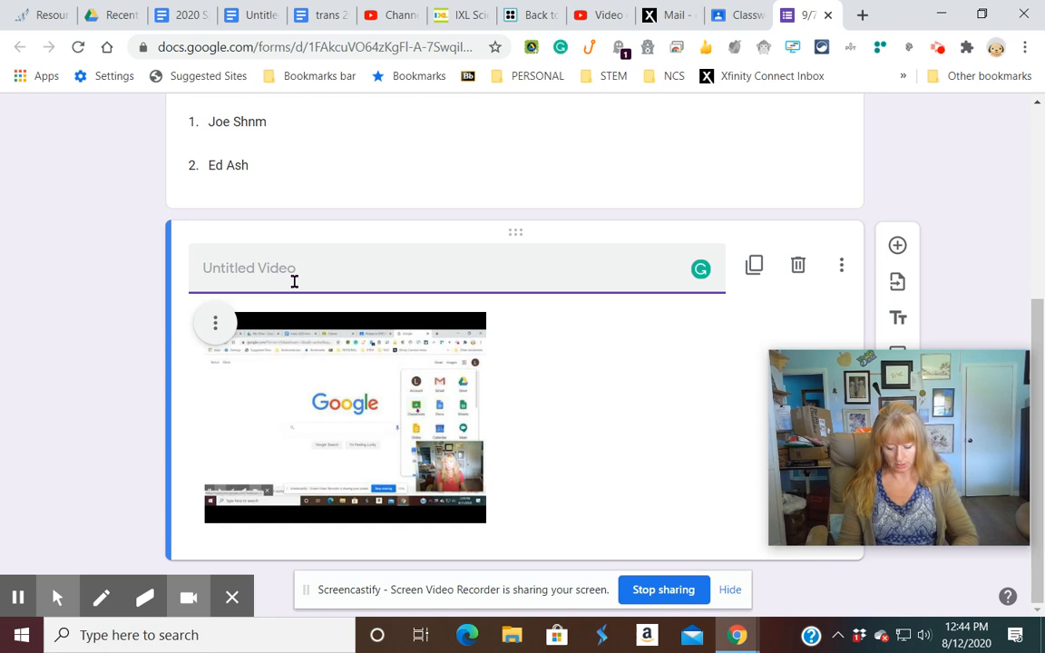
text(Watch Video)
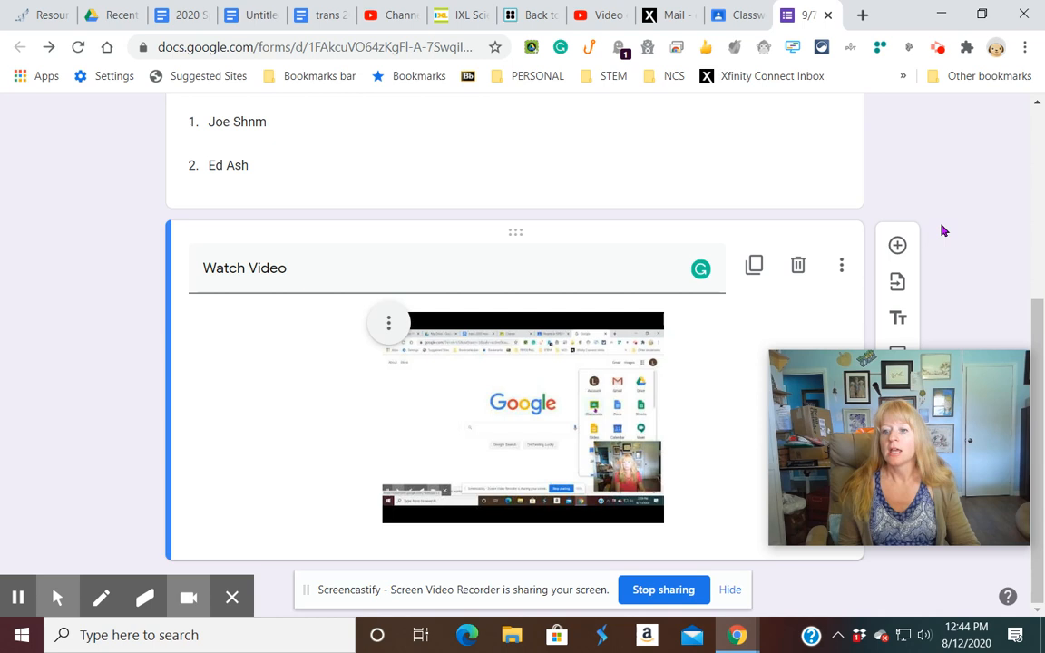
- Add a required checkbox question 'Read the info. at these links' with the IXL science link as Option 1
click(896, 245)
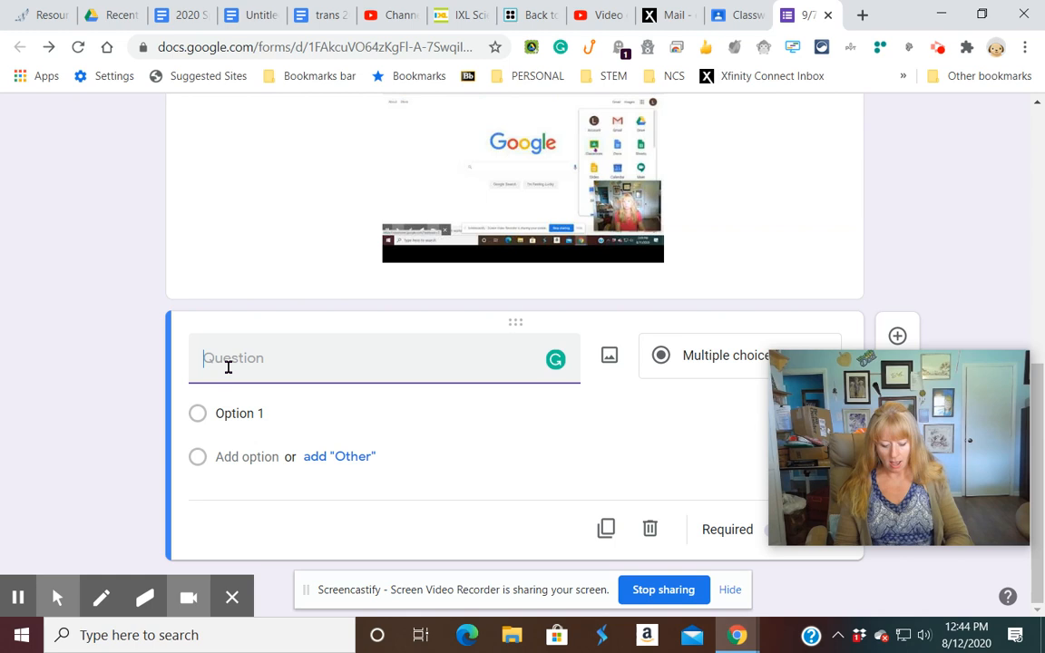
text(Read the info. at these links)
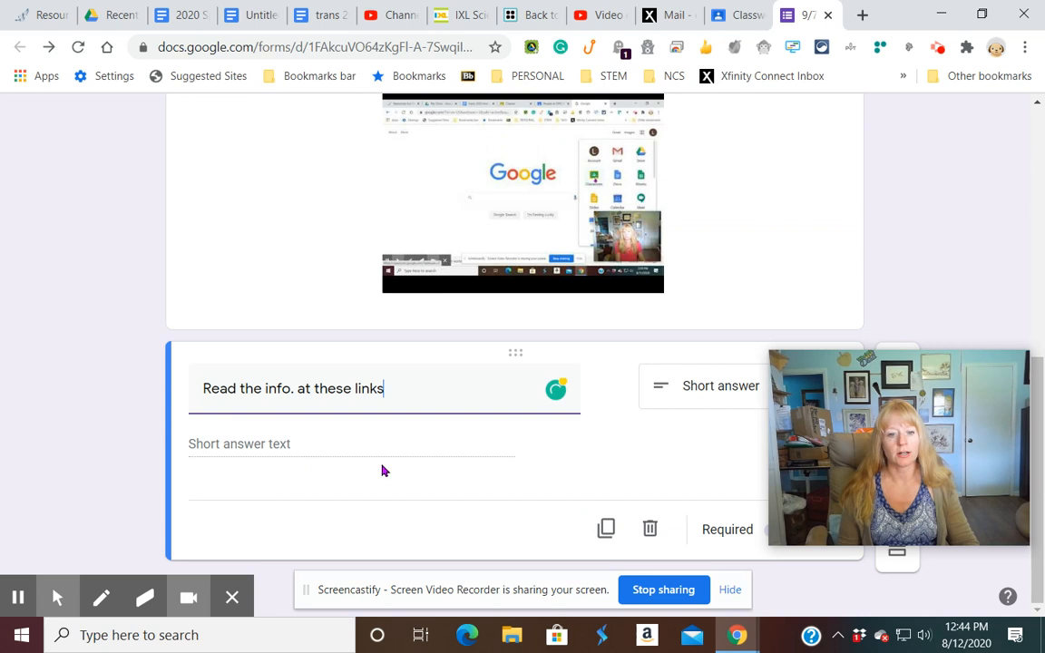
click(718, 384)
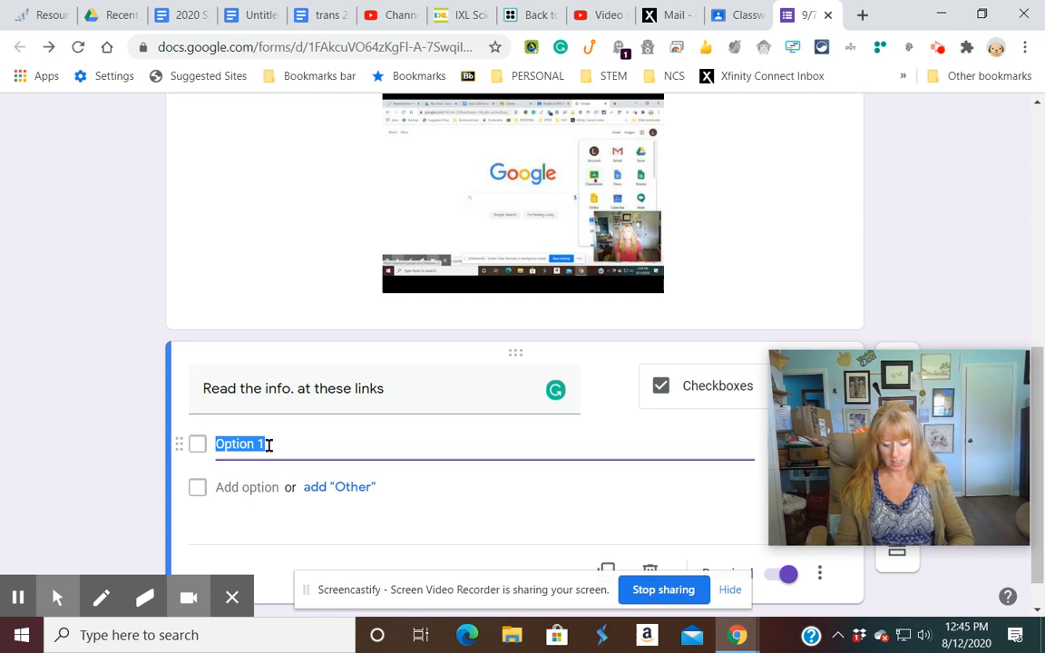
text(Read this...https://www.ixl.com/science/)
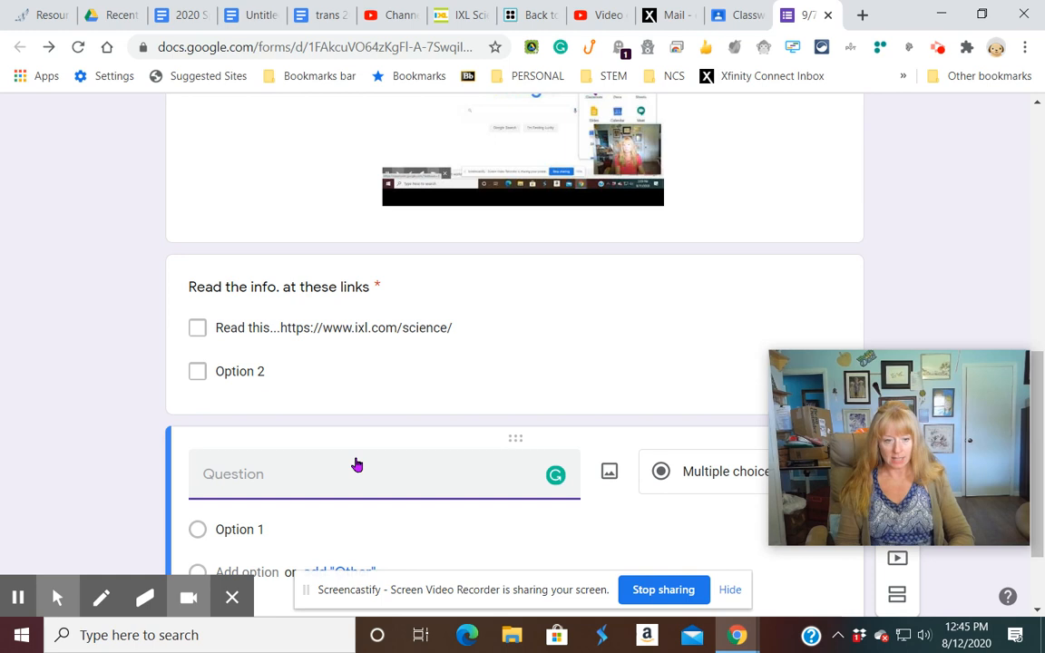
- Add the multiple-choice question on which Classroom tab shows assignments, with PEOPLE, CLASSWORK, STREAM choices
text(What tab  do you use to)
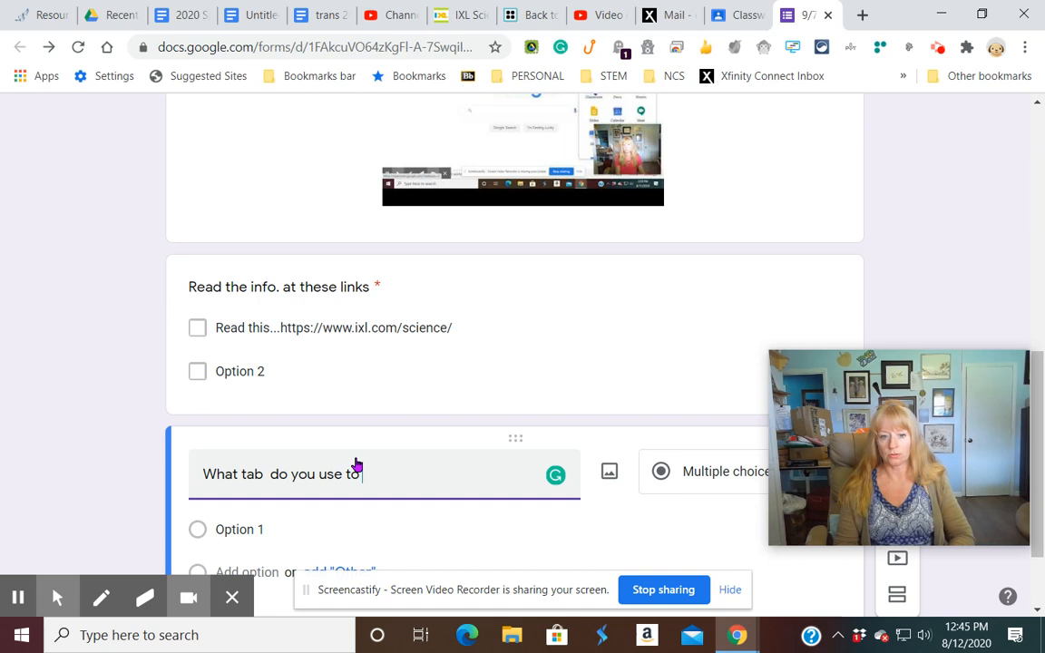
text(see assignments in Google Classroom?)
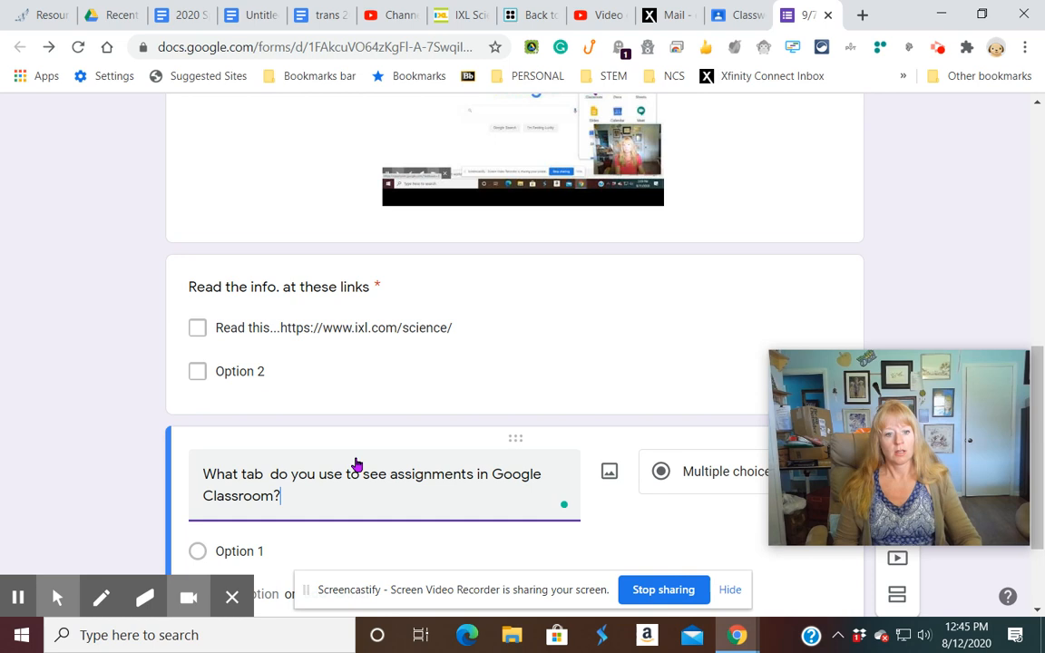
text(PEOPLE)
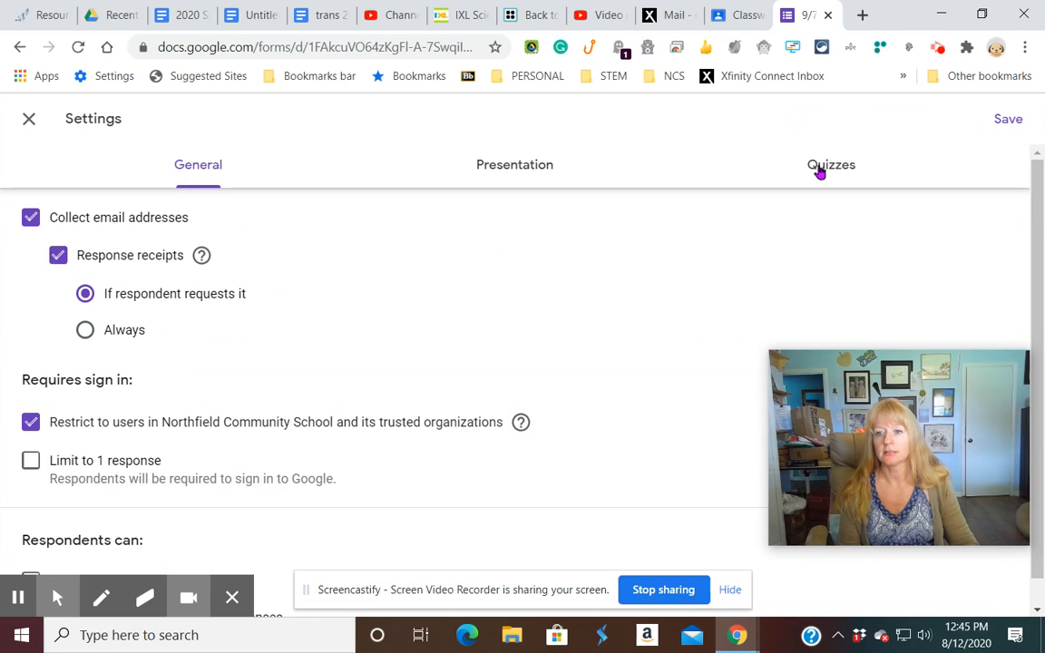
- Enable quiz mode and mark CLASSWORK as the correct answer in the answer key
click(830, 163)
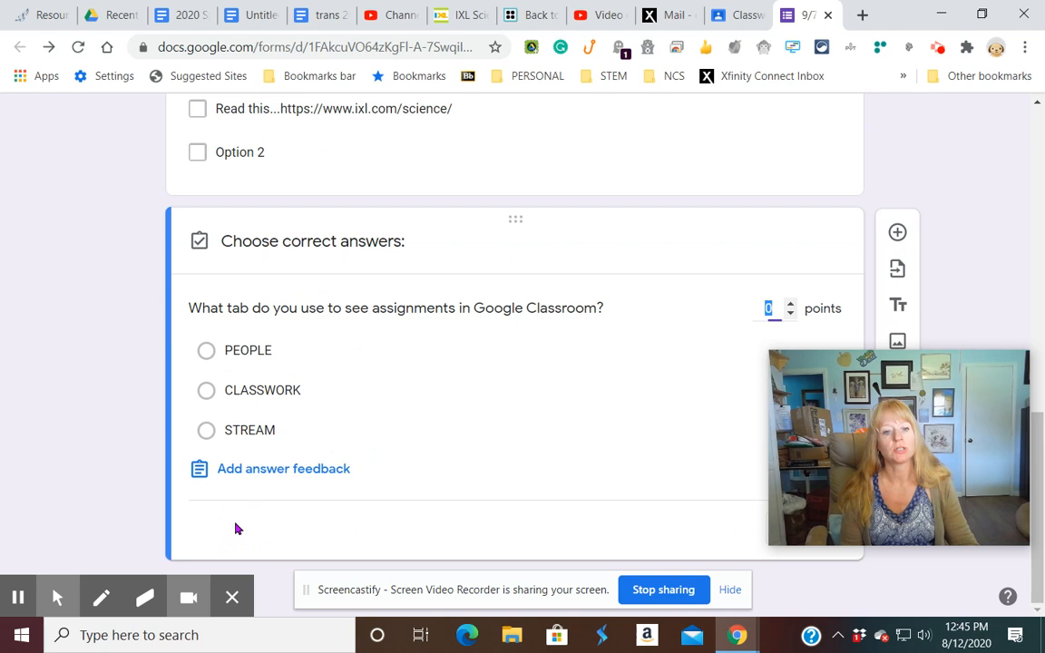
click(206, 390)
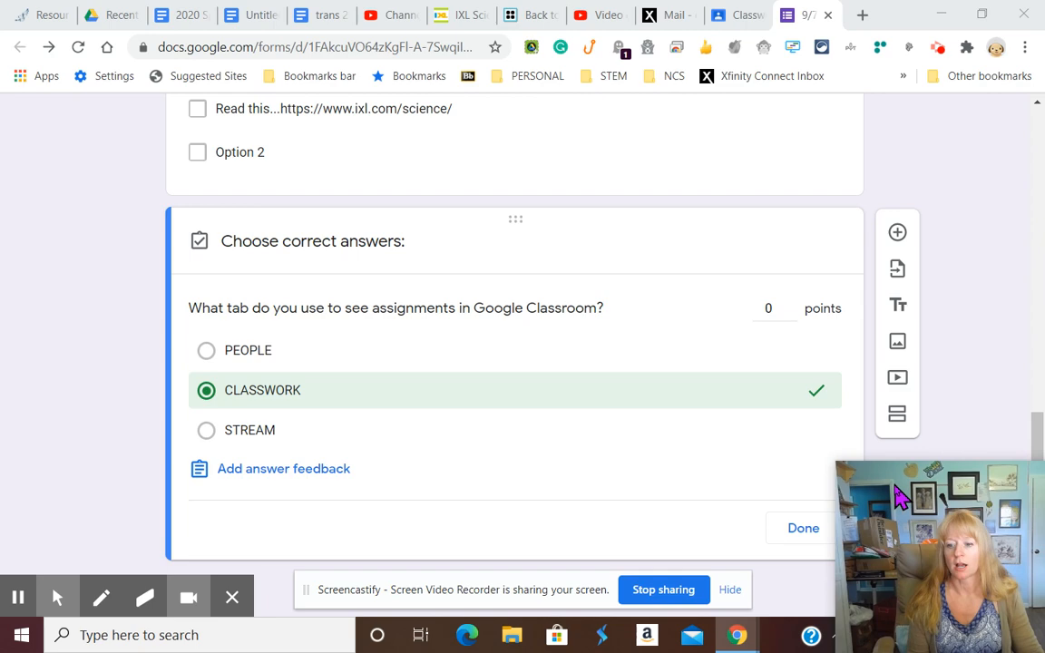
- Finish the answer key and assign the assignment with the attached form to all students
click(801, 528)
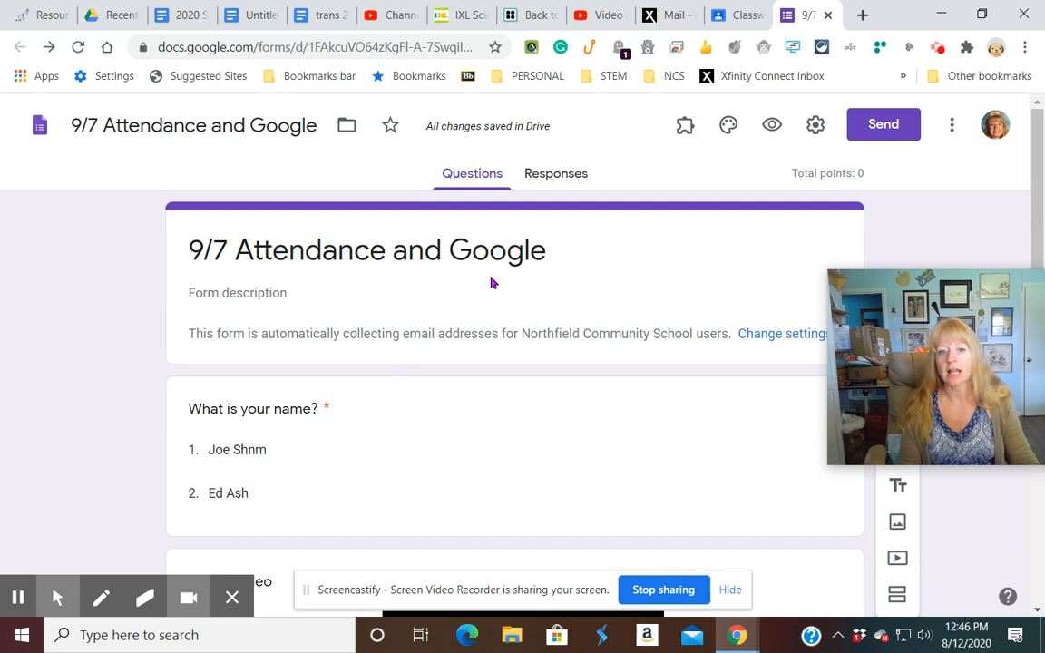
mouse_move(696, 40)
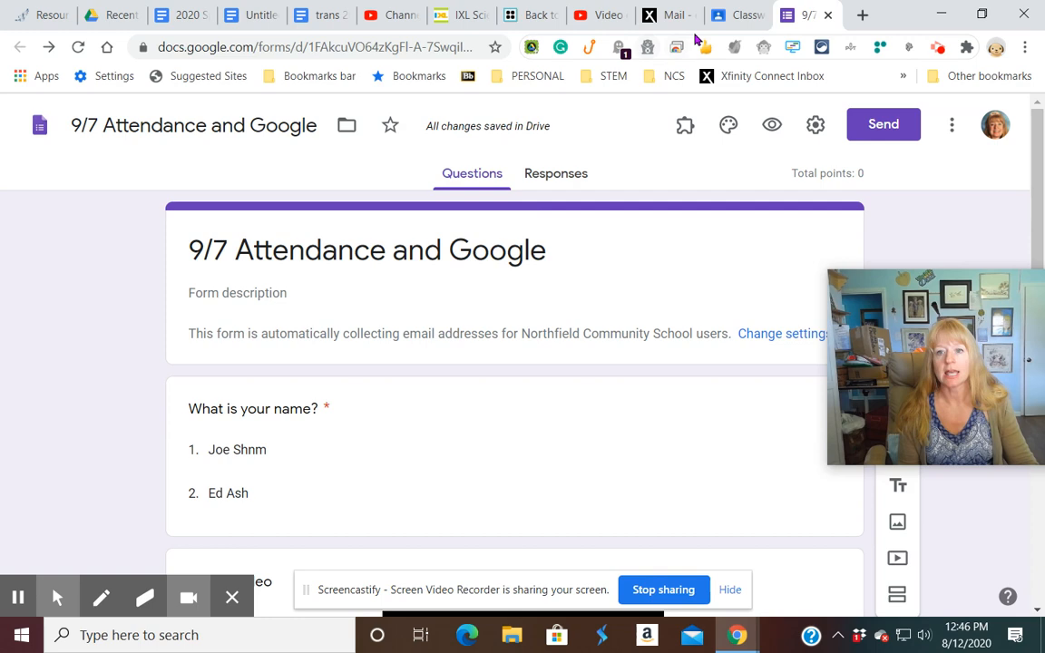
click(737, 14)
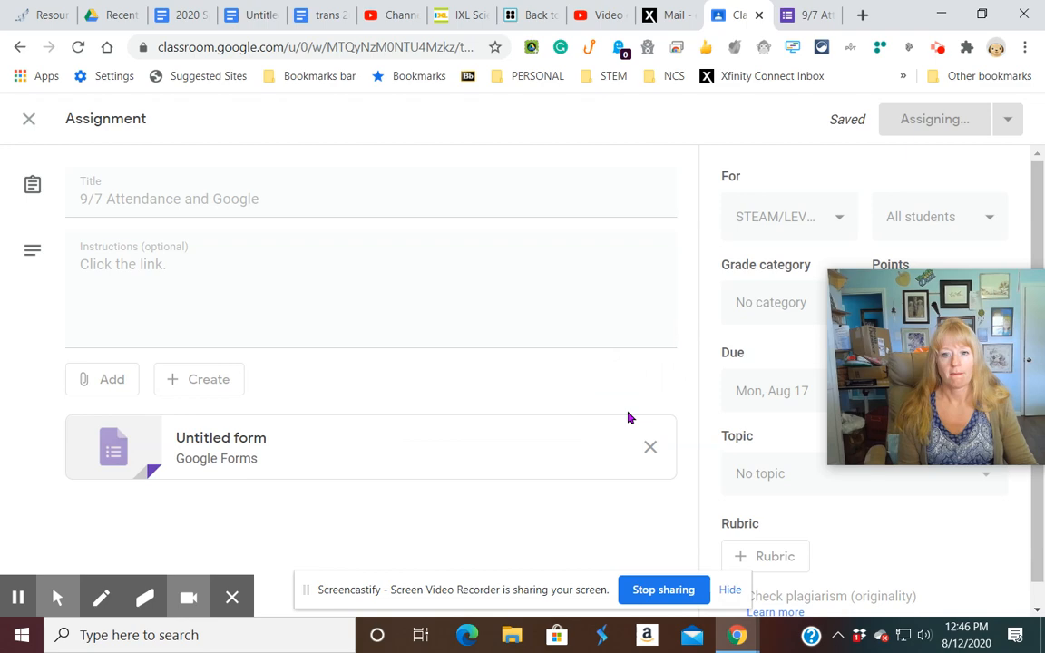